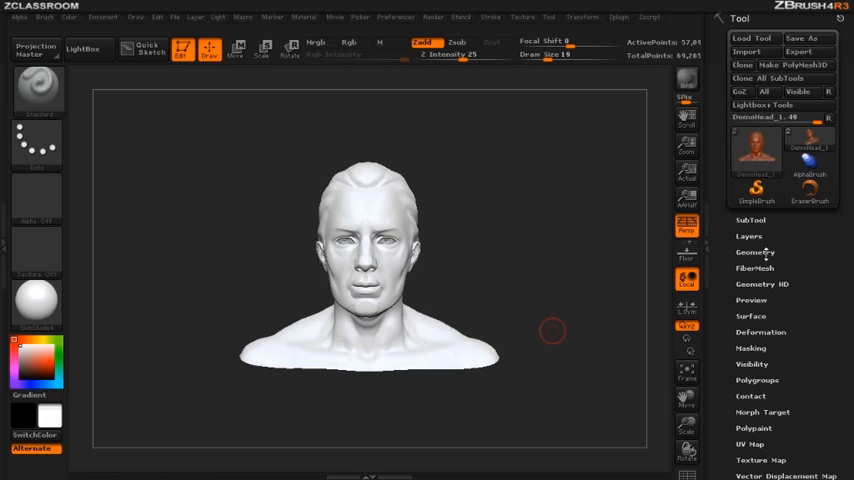
# Expand the SubTool sub-palette to show the head and eyes subtools, then reveal the preference categories.
pyautogui.click(756, 252)
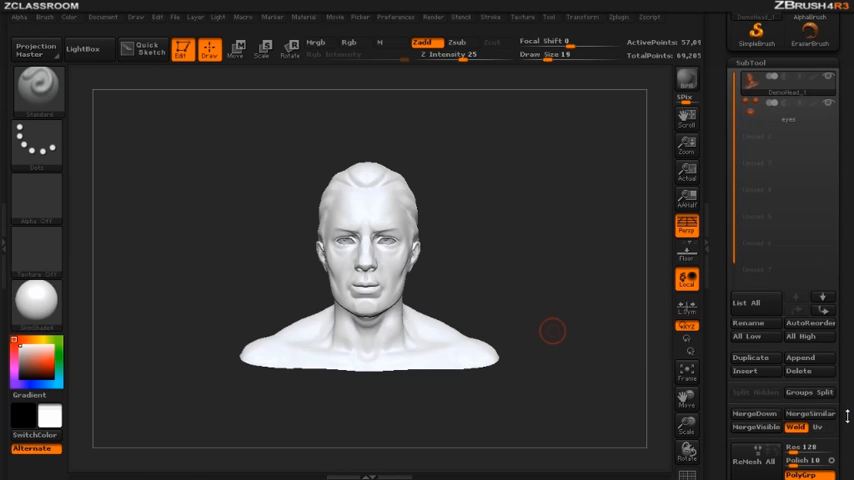
pyautogui.scroll(-3)
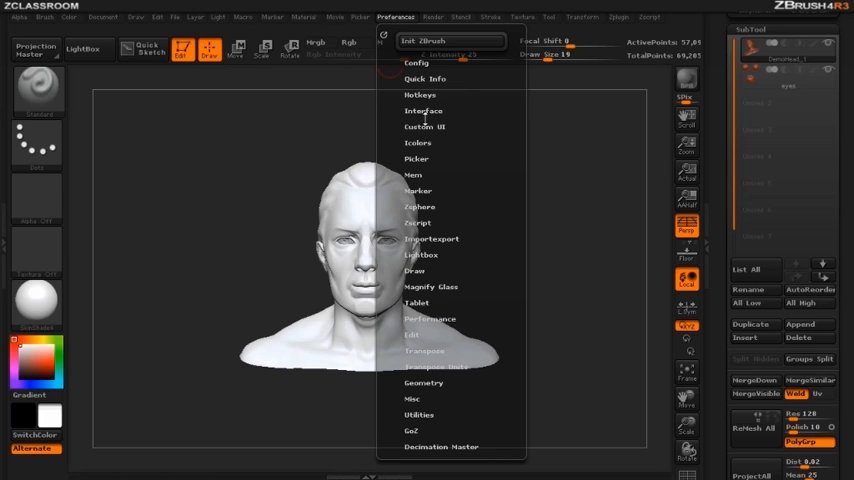
# Expand the Interface preferences and turn on Use UI Groups.
pyautogui.click(423, 110)
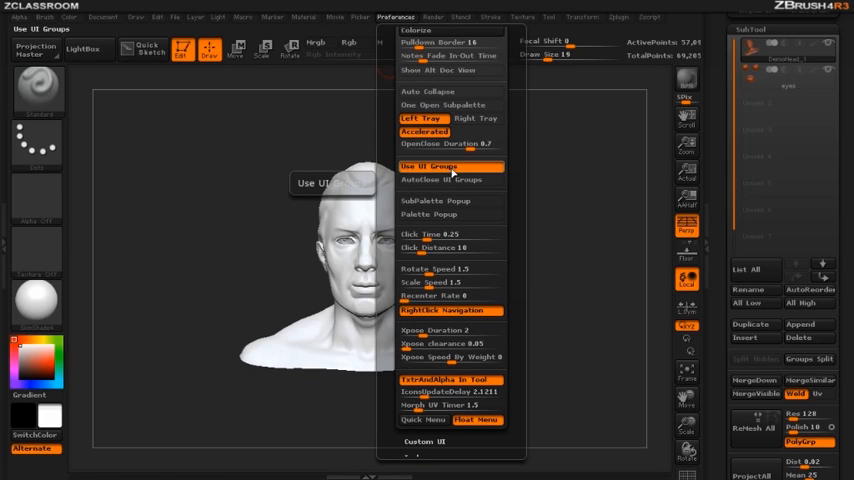
pyautogui.moveTo(450, 179)
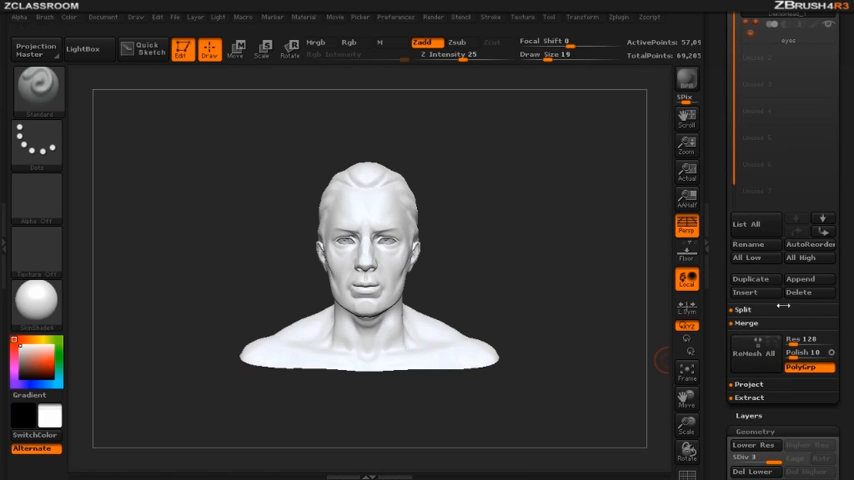
# Expand the Modify Topology and Crease groups in the Tool > Geometry sub-palette.
pyautogui.scroll(-3)
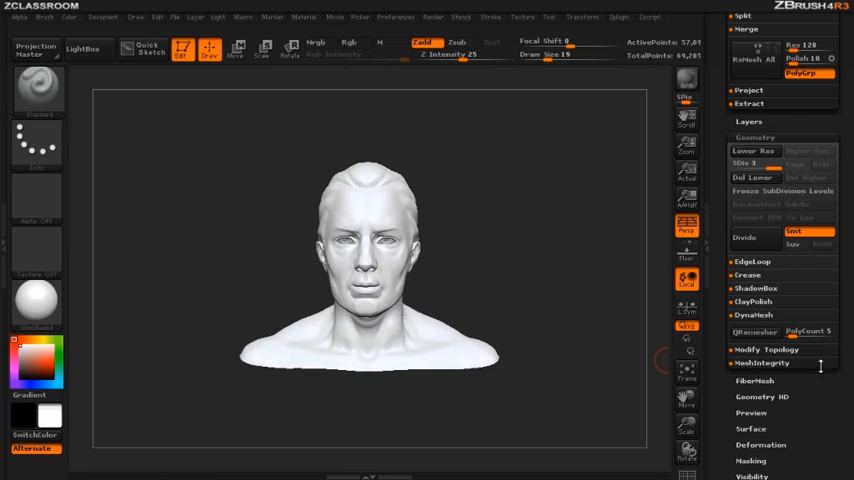
pyautogui.click(765, 363)
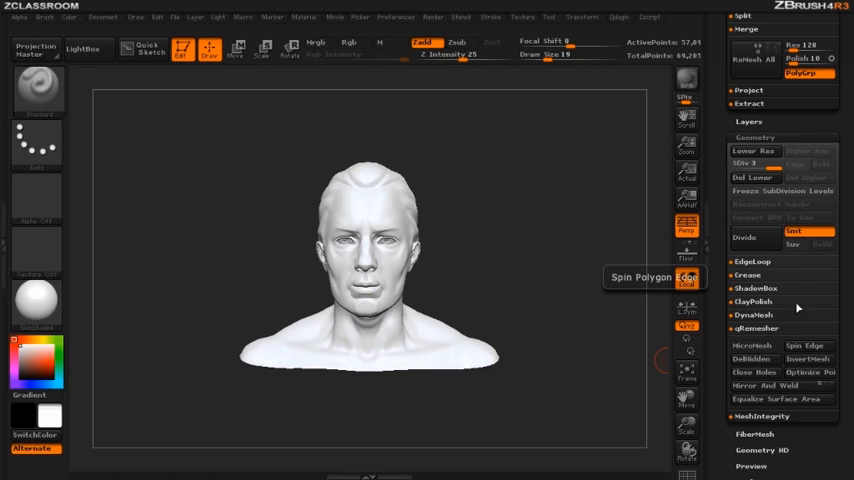
pyautogui.click(752, 261)
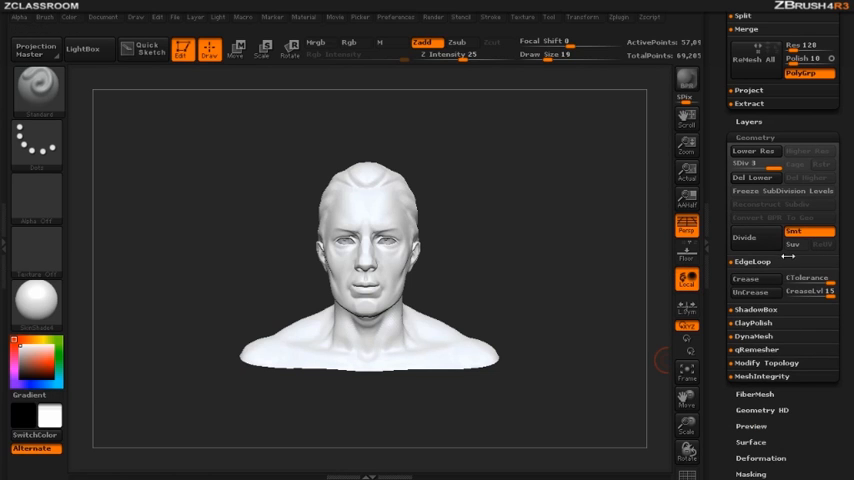
pyautogui.click(752, 337)
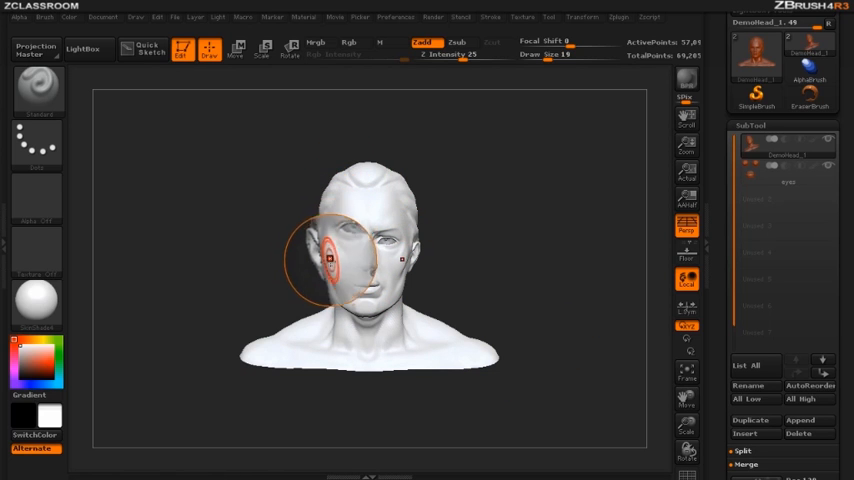
# Expand the SubTool Remesh group to show ProjectAll, Dist, Mean and PA Blur.
pyautogui.click(749, 386)
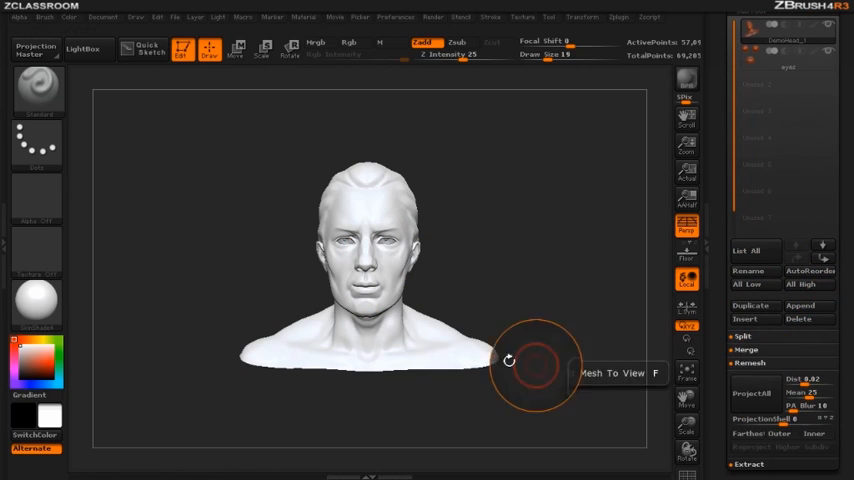
pyautogui.moveTo(516, 281)
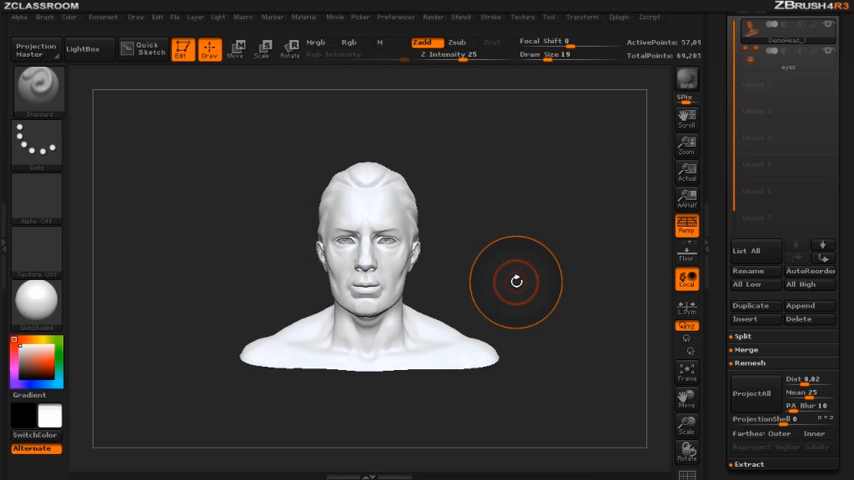
pyautogui.click(310, 43)
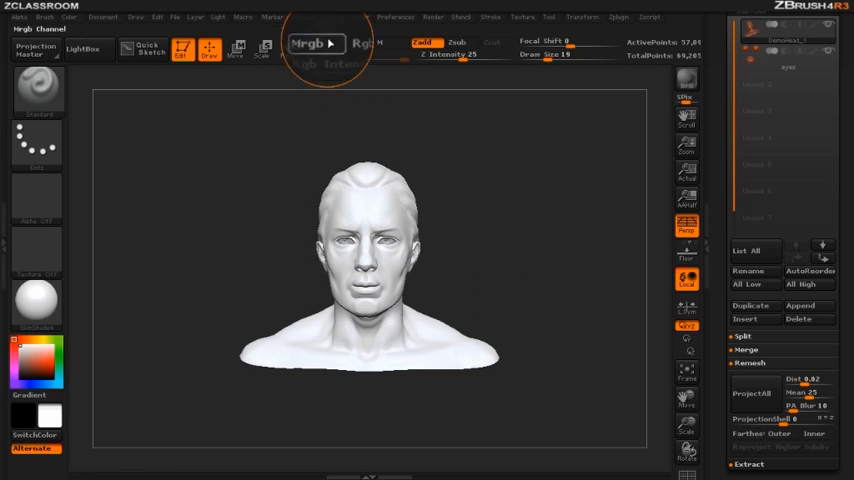
# Turn on Magnify UI under Movie > Modifiers and bring up the Interface preferences.
pyautogui.click(336, 14)
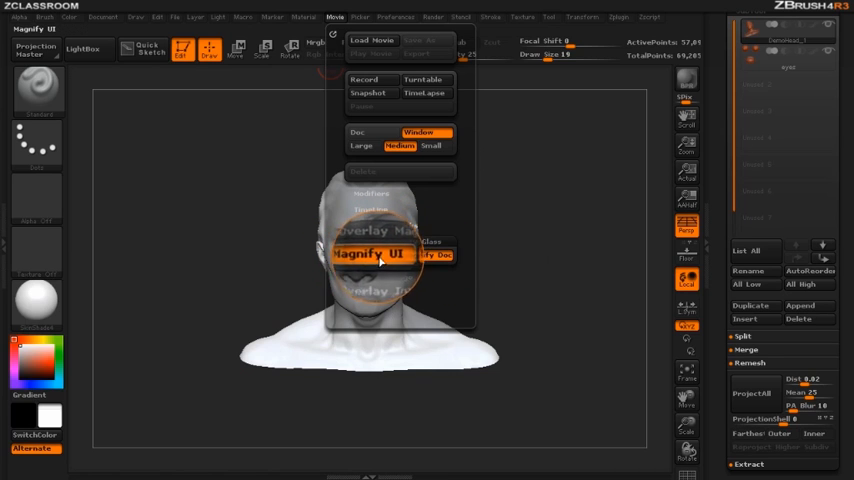
pyautogui.moveTo(370, 254)
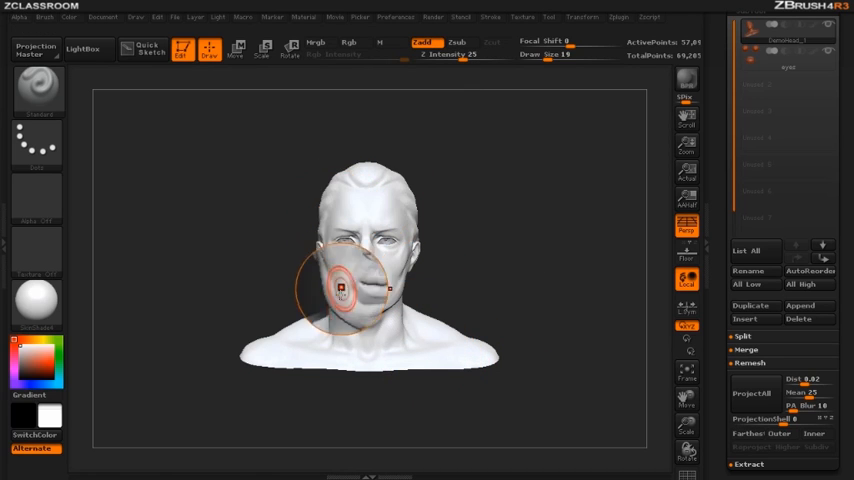
pyautogui.click(752, 392)
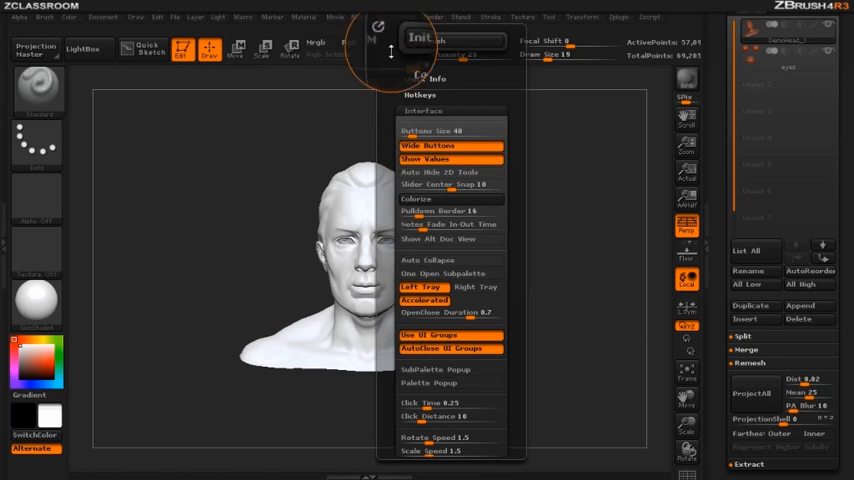
# Enable AutoClose UI Groups alongside Use UI Groups and close Preferences.
pyautogui.click(394, 17)
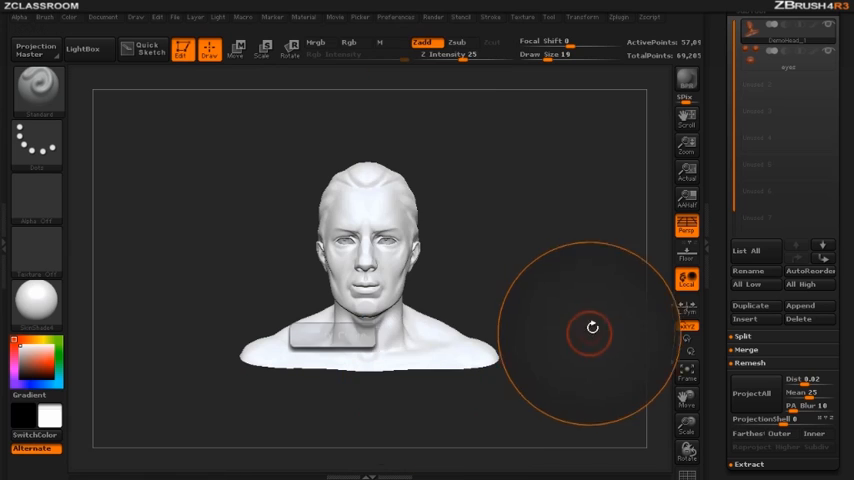
# Choose the Large (100%) movie size, keeping Magnify UI and Magnify Doc enabled.
pyautogui.moveTo(592, 327); pyautogui.dragTo(365, 330)
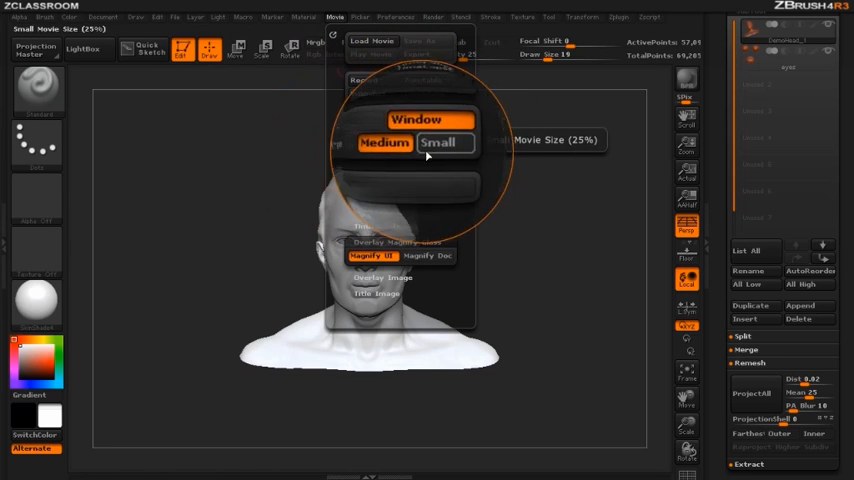
pyautogui.click(401, 146)
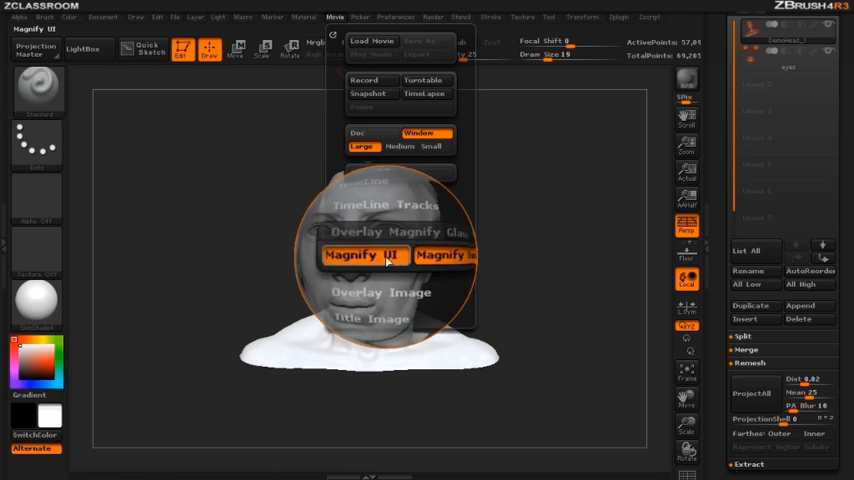
pyautogui.moveTo(363, 254)
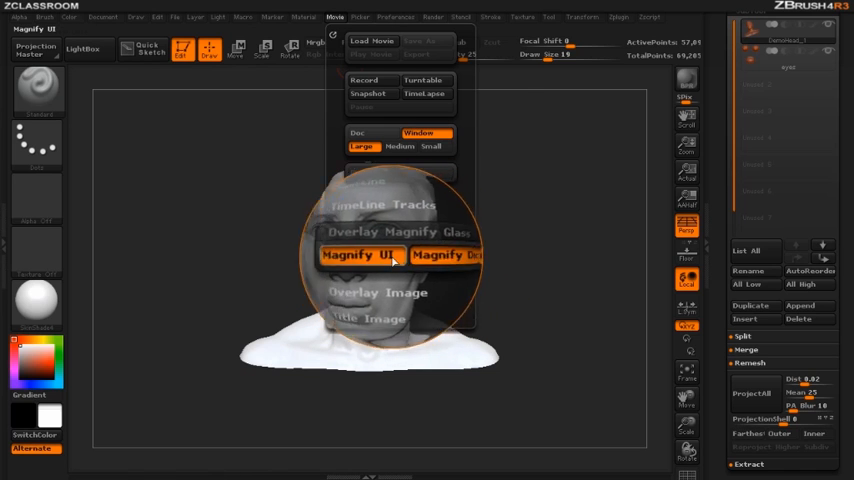
pyautogui.moveTo(362, 145)
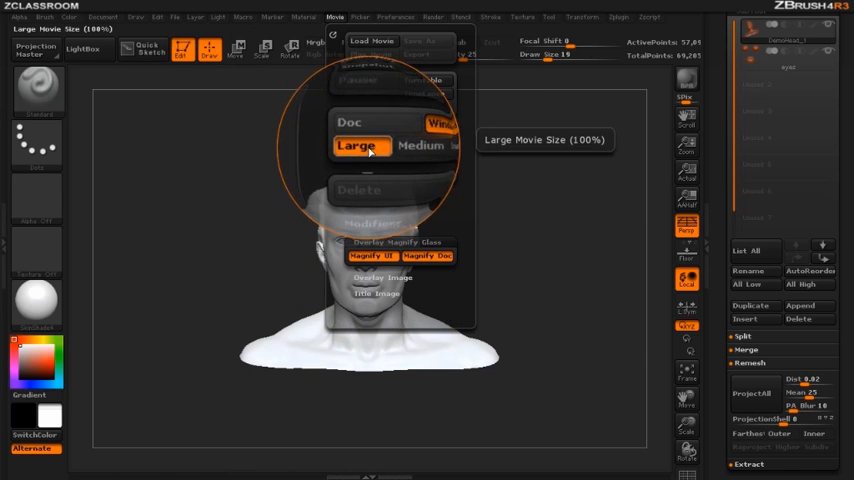
pyautogui.click(392, 147)
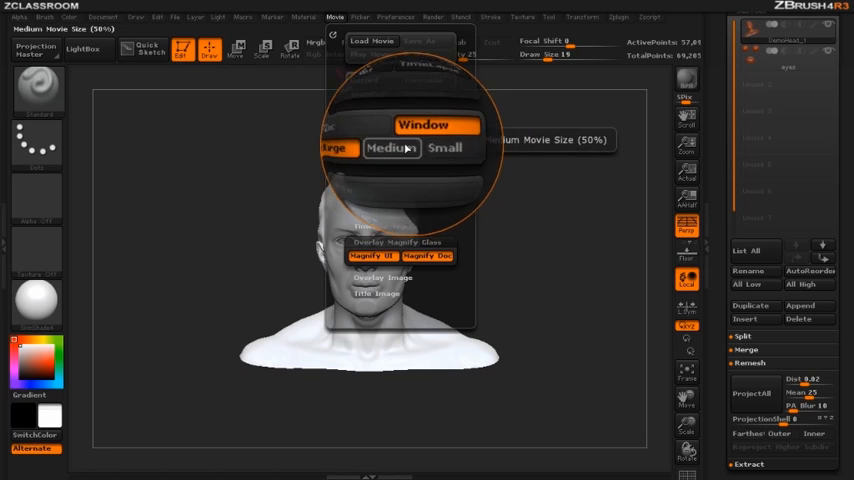